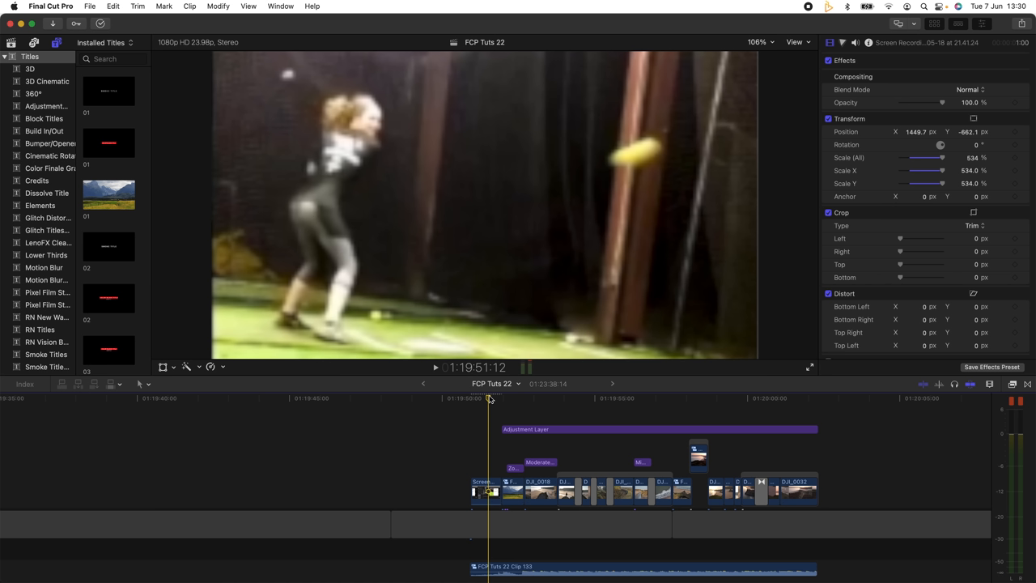
mouse_move(488, 402)
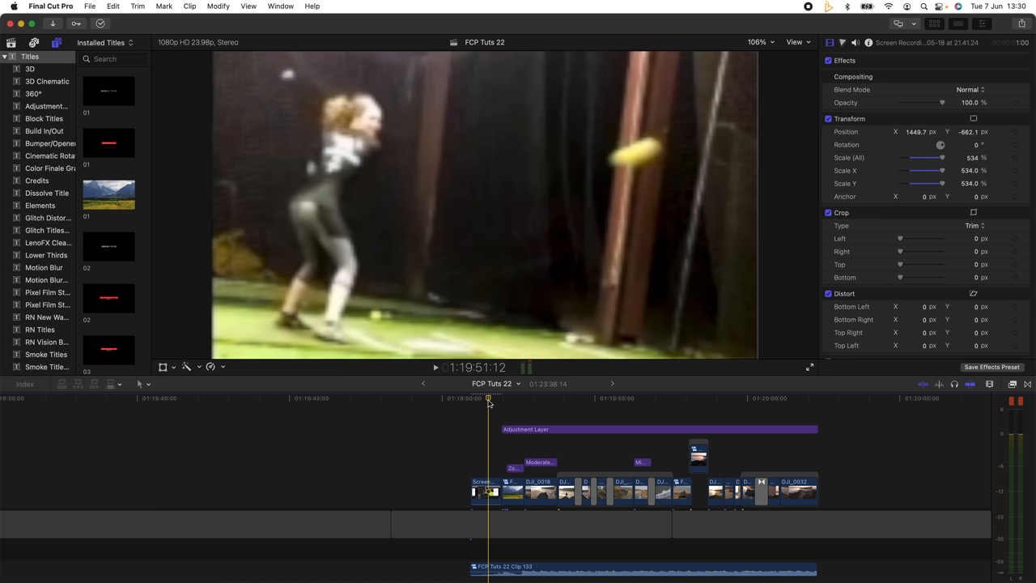
Step: Scroll the timeline to the landscape clips starting with the Clip_0034 sunset shot
left_click_drag(488, 398, 484, 398)
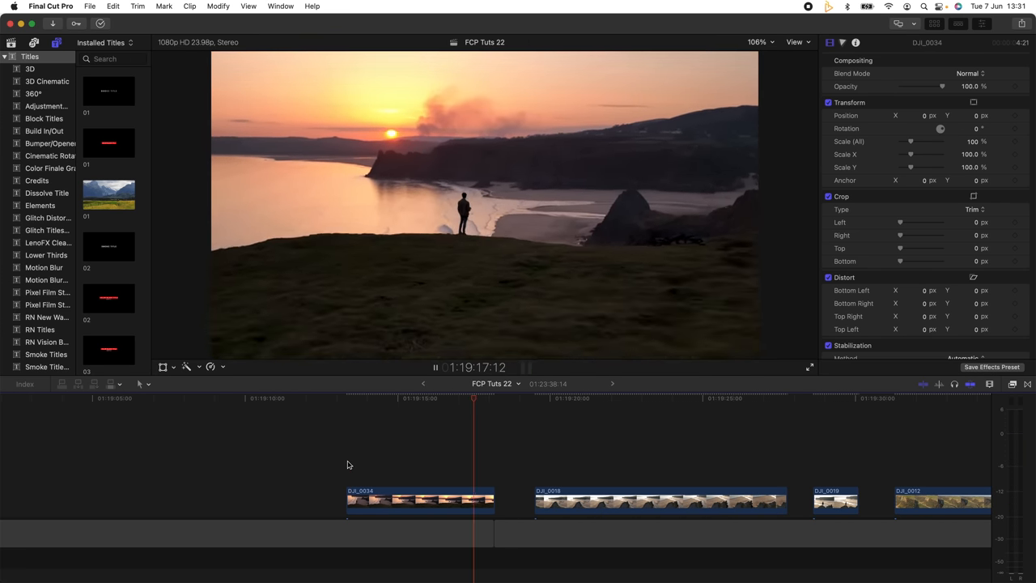
Step: Trim the sunset clip to a short piece at the playhead using Shift-B
left_click(427, 398)
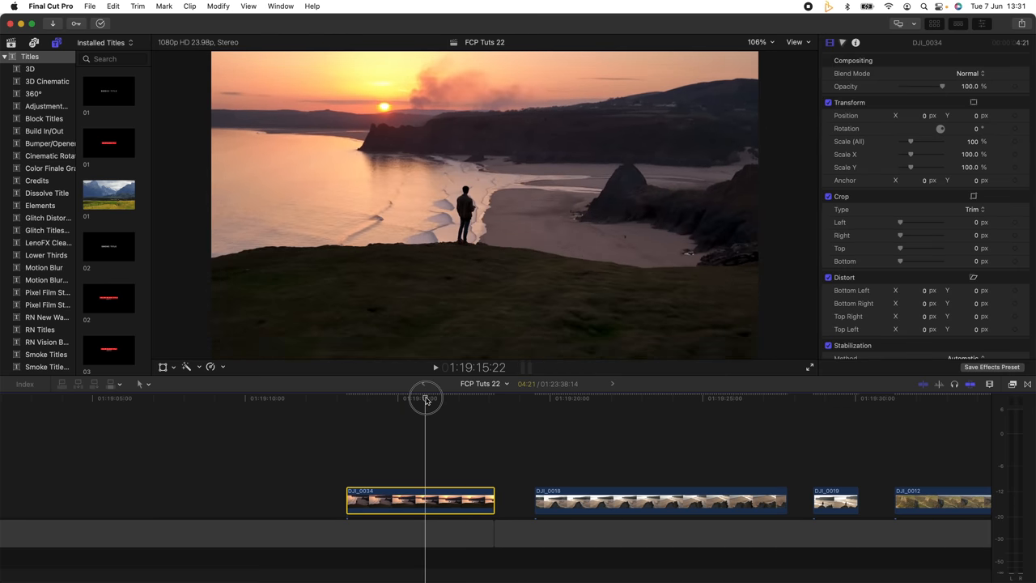
left_click_drag(427, 398, 414, 398)
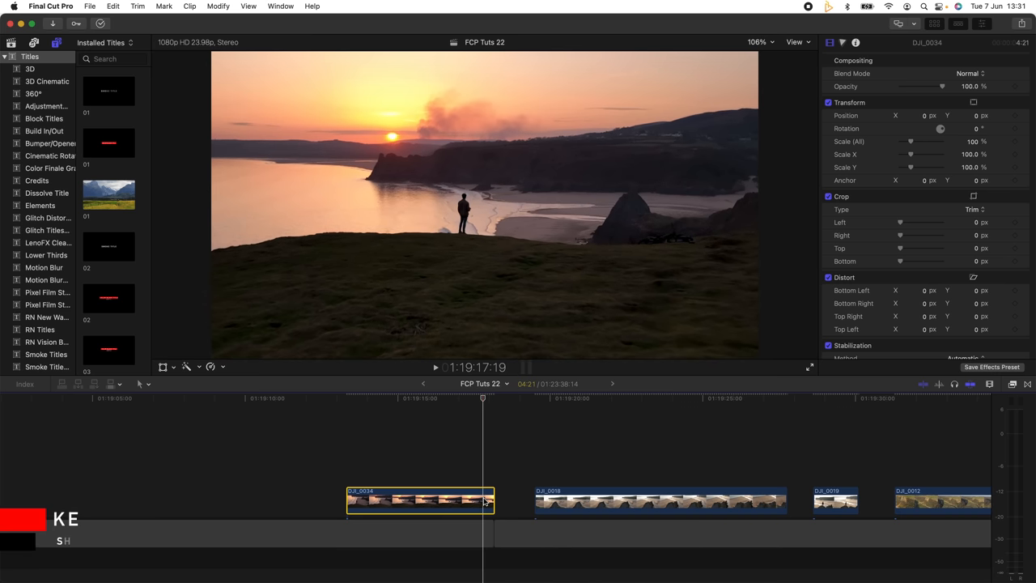
key("shift+b")
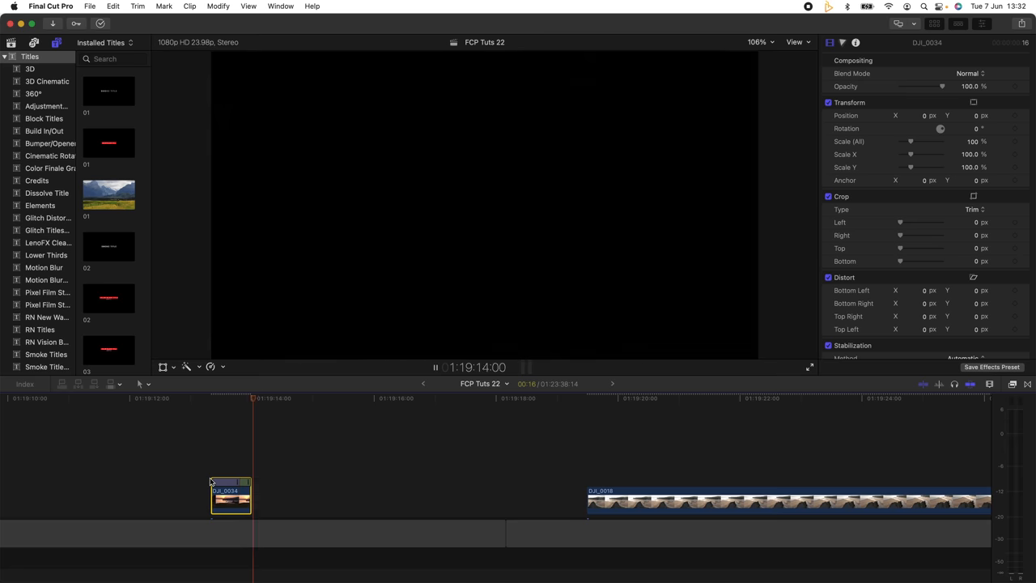
Step: Make the short sunset clip a compound clip and add a reversed copy right after it
left_click(233, 498)
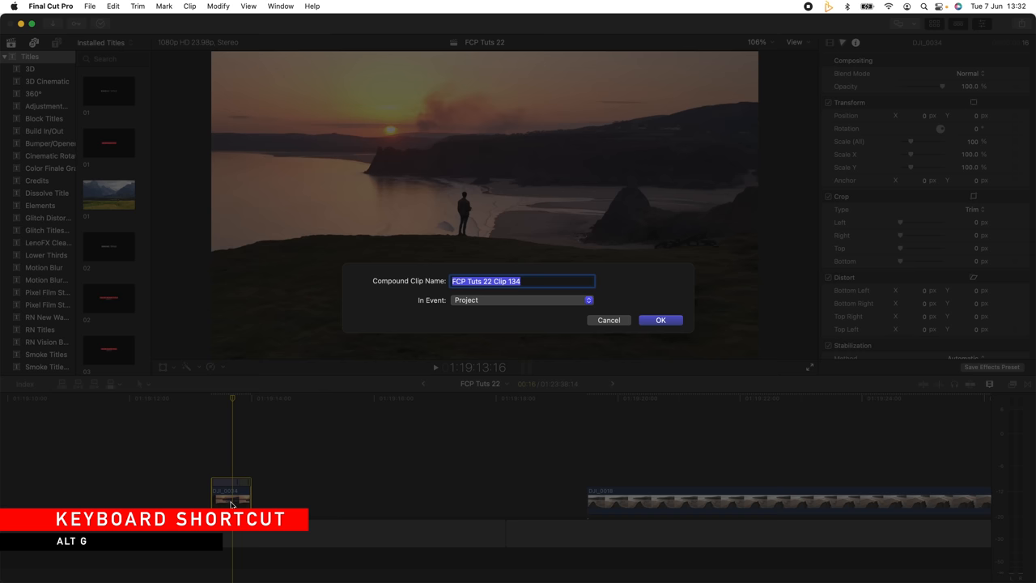
left_click(660, 321)
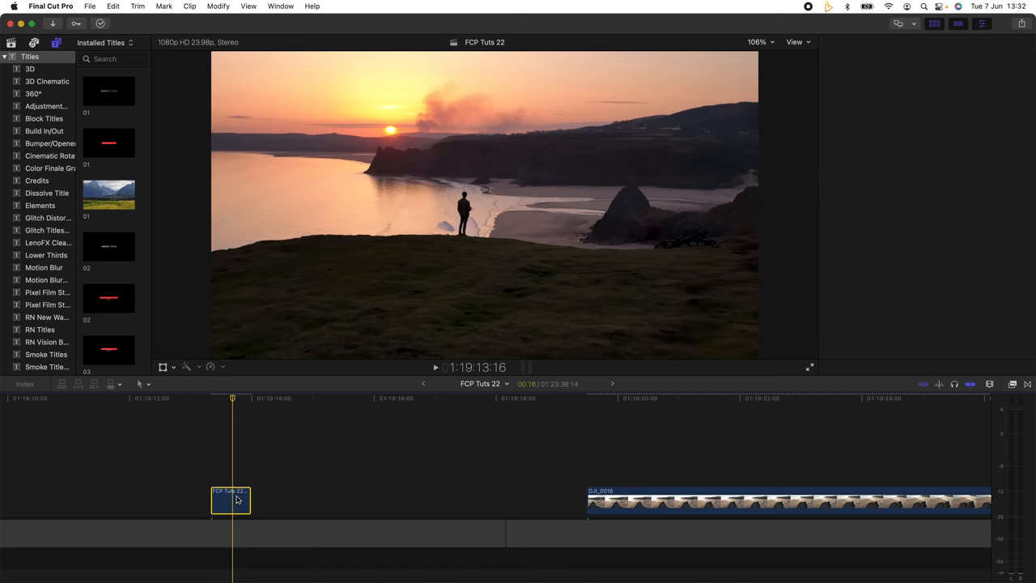
left_click_drag(229, 499, 278, 499)
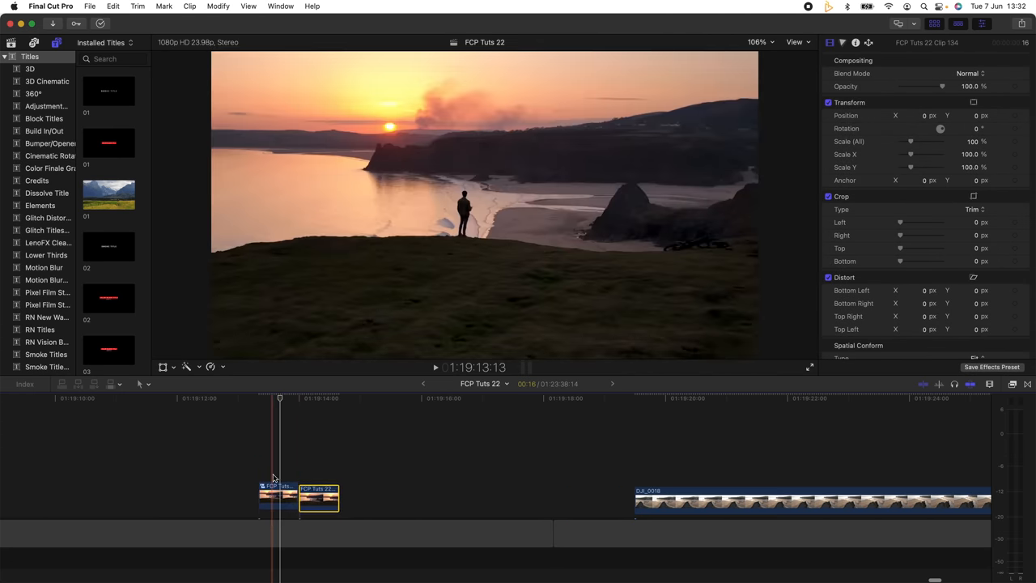
left_click(324, 398)
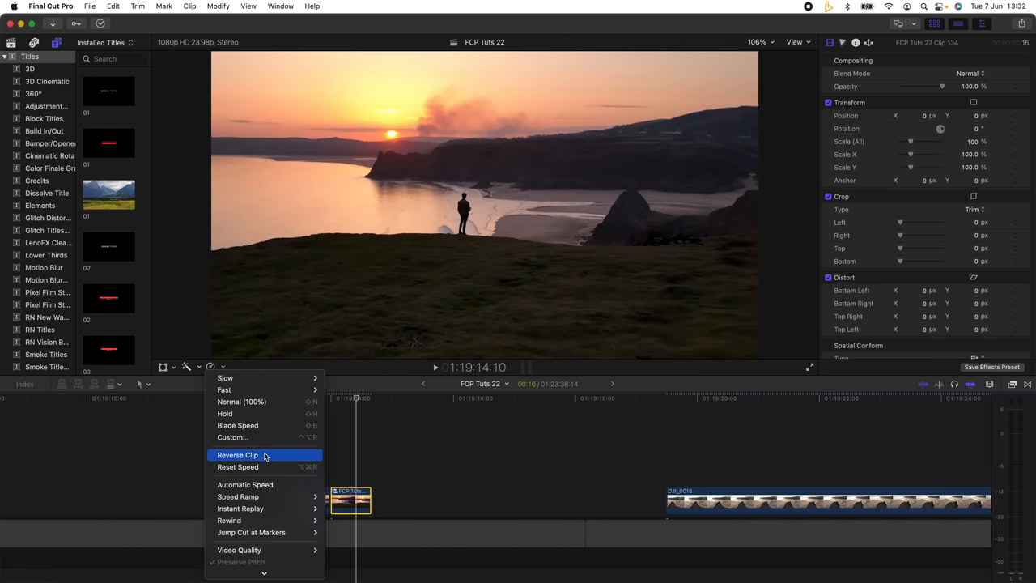
left_click(237, 455)
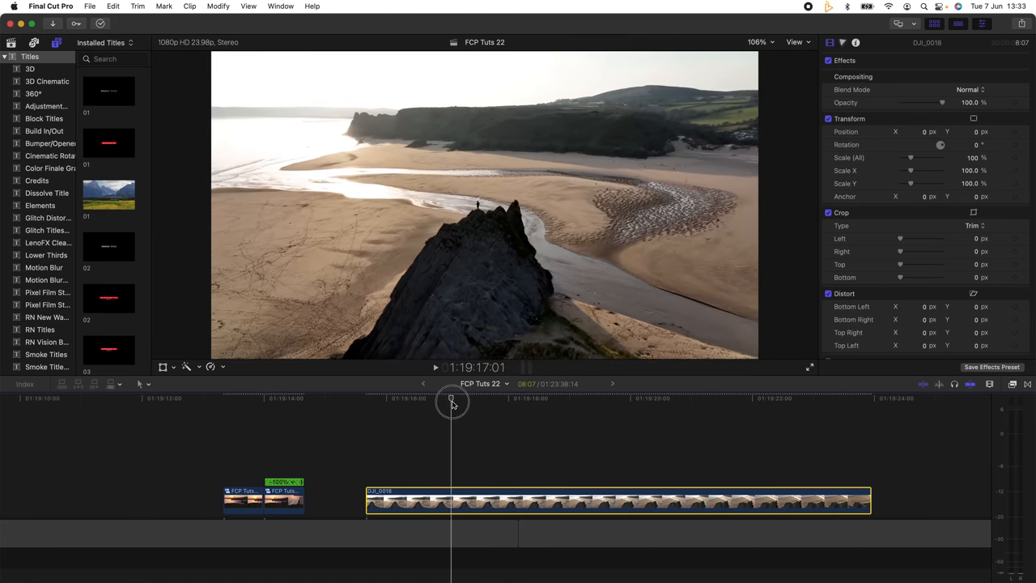
Step: Split the beach clip into three speed sections and speed up the middle one
left_click_drag(452, 401, 466, 402)
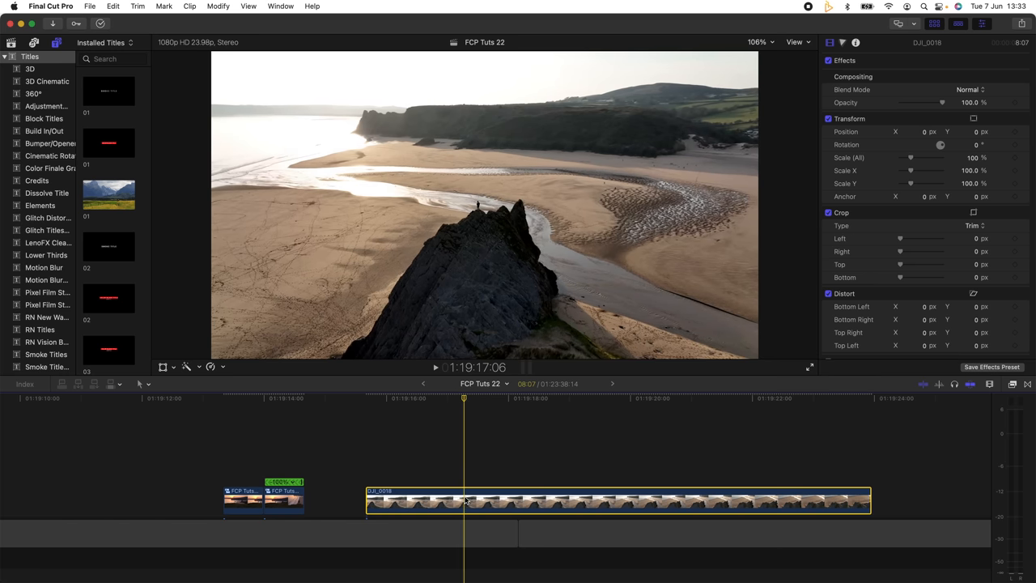
key("shift+b")
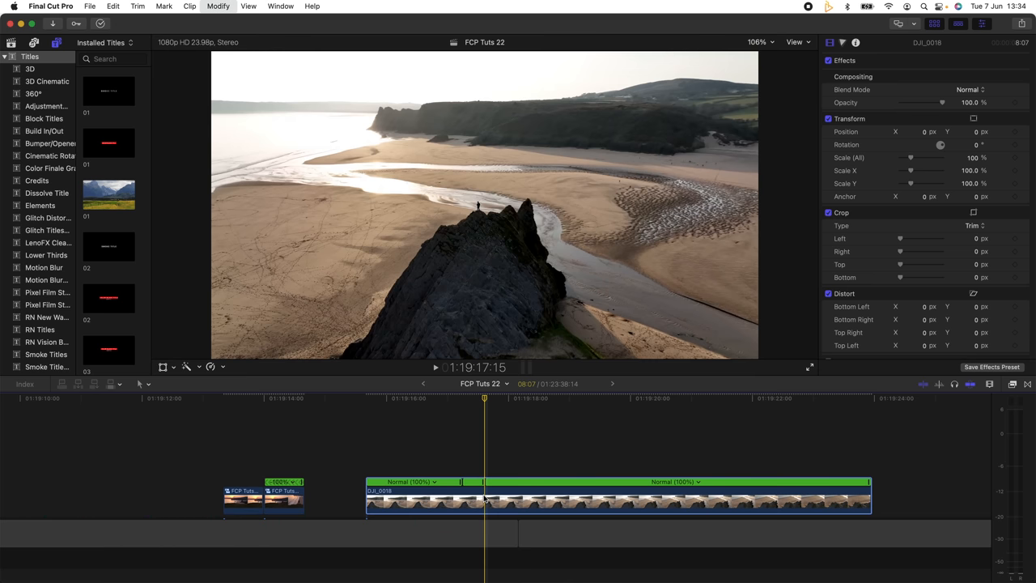
left_click_drag(484, 401, 542, 402)
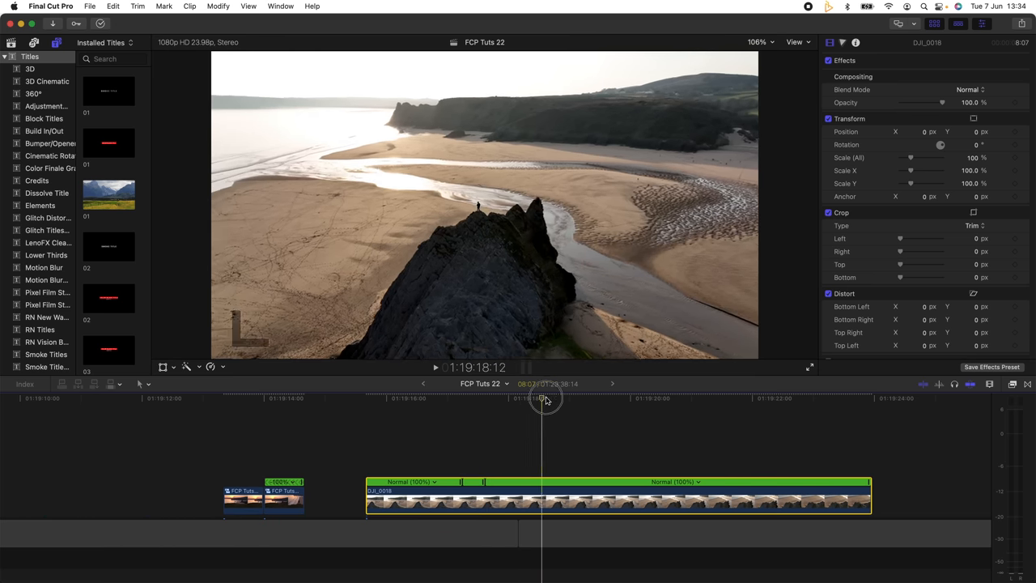
left_click_drag(543, 401, 678, 401)
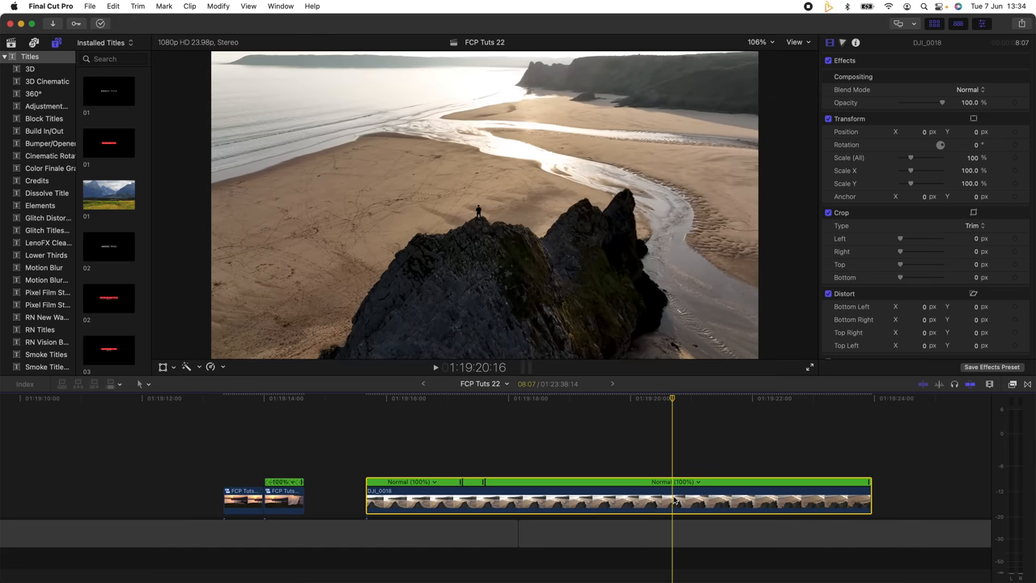
left_click_drag(672, 398, 699, 399)
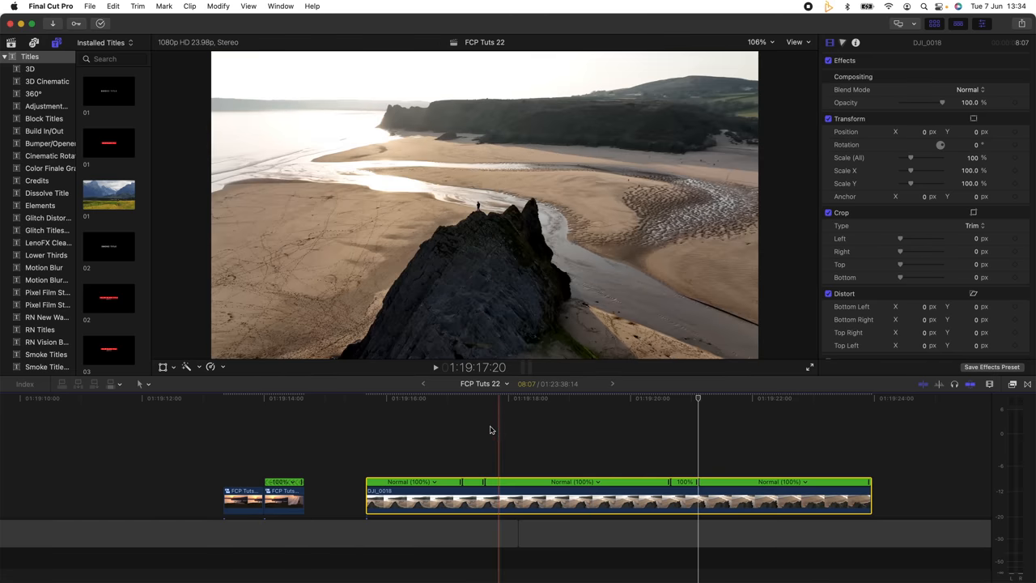
left_click(462, 482)
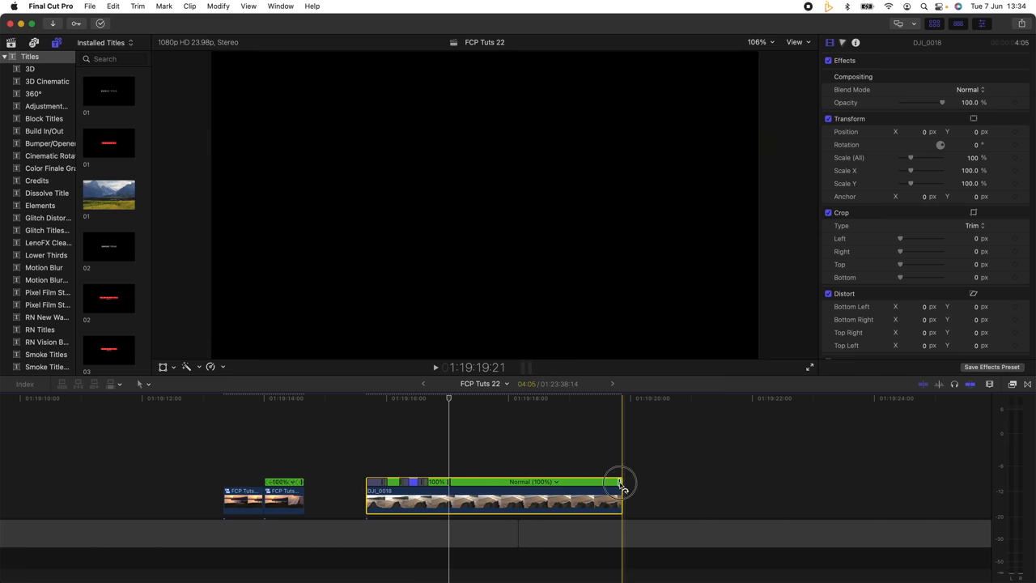
left_click_drag(621, 486, 453, 486)
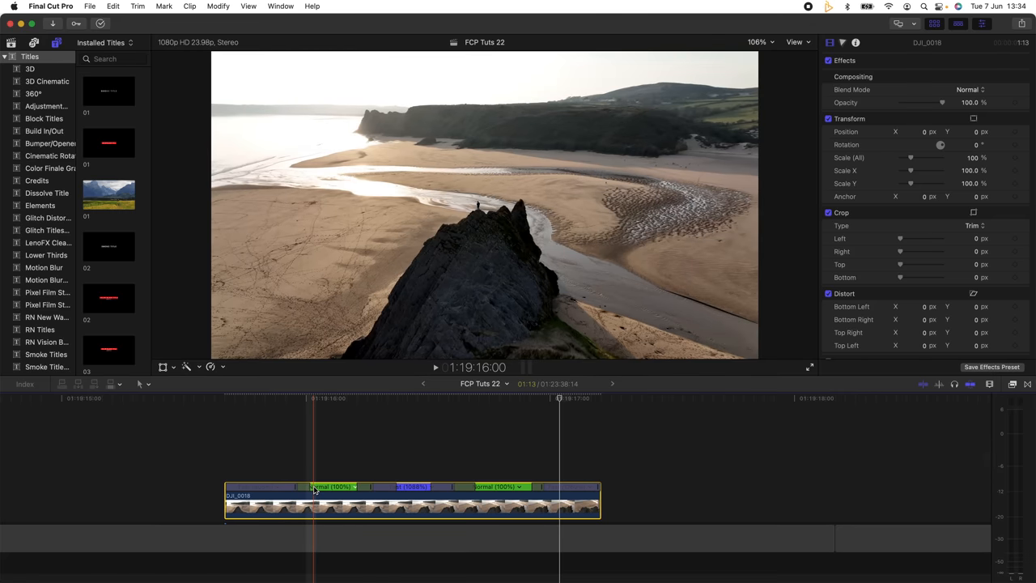
left_click(317, 486)
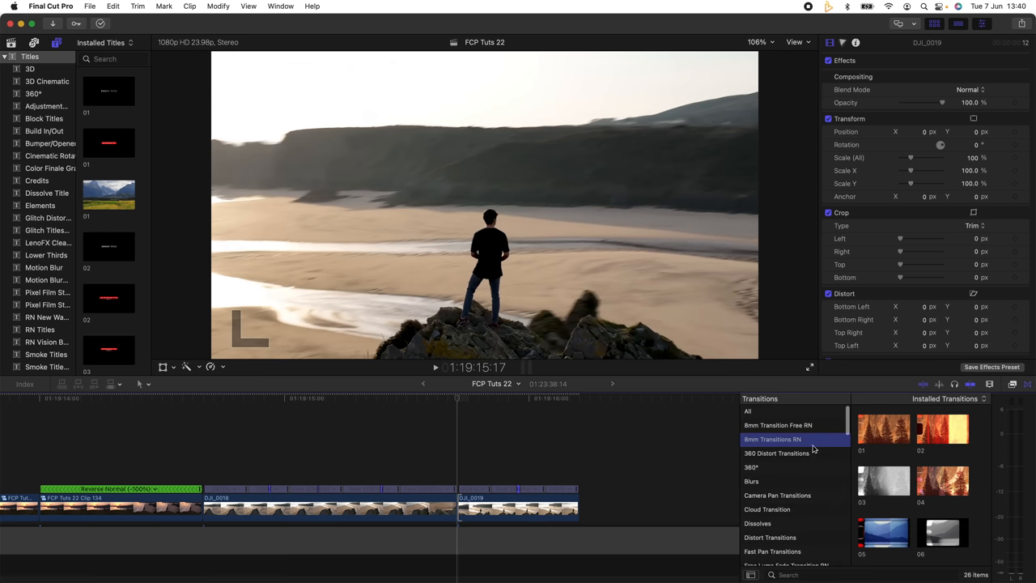
Step: Add an 8mm film transition from the RN collection between the two beach clips
left_click(884, 429)
type("2")
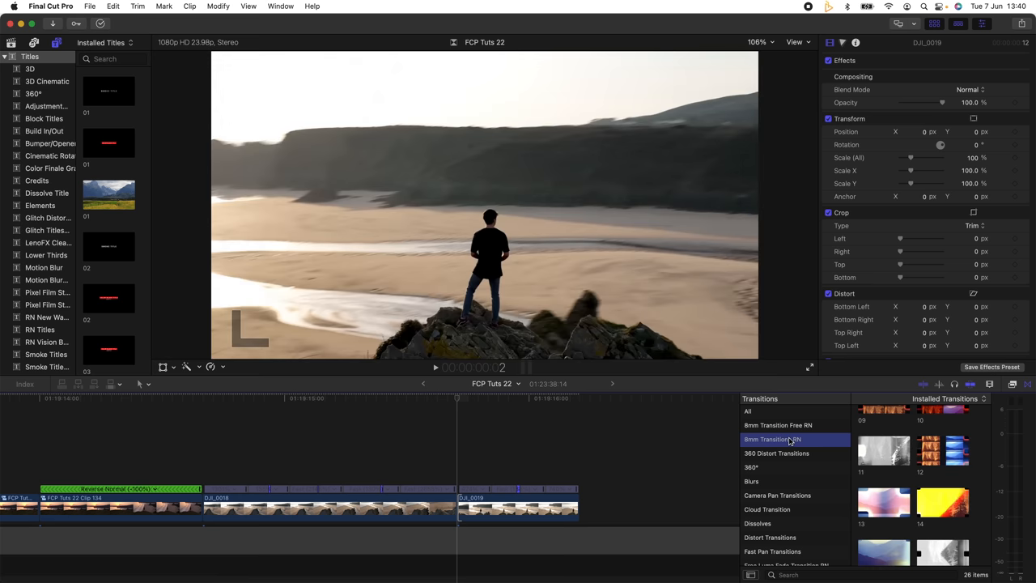
mouse_move(796, 440)
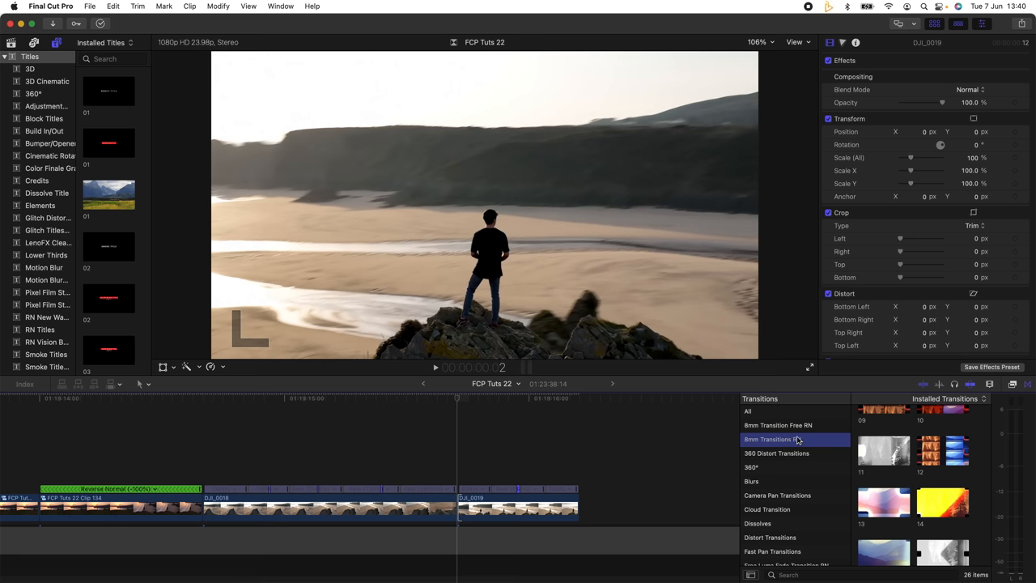
mouse_move(812, 440)
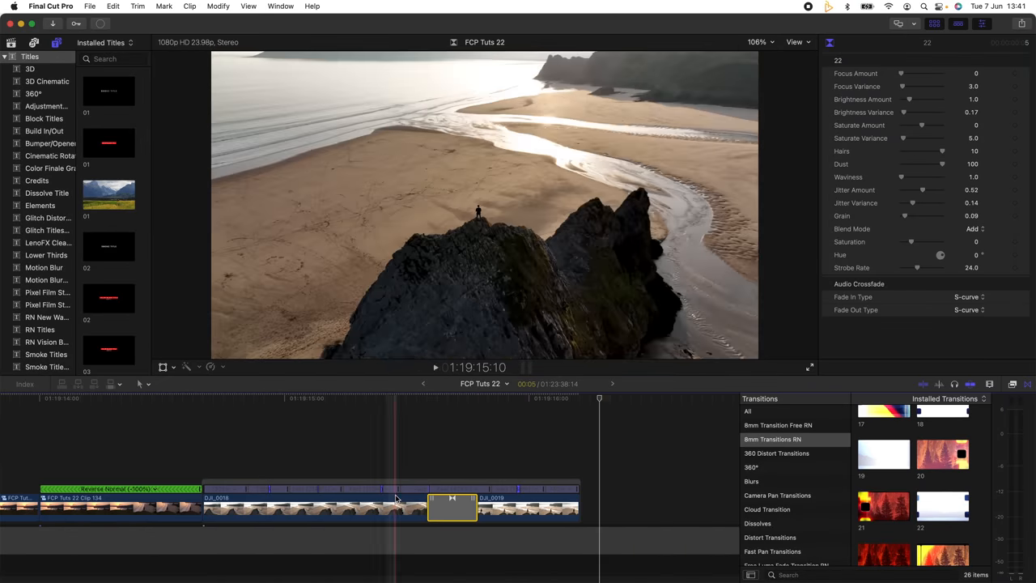
left_click(444, 398)
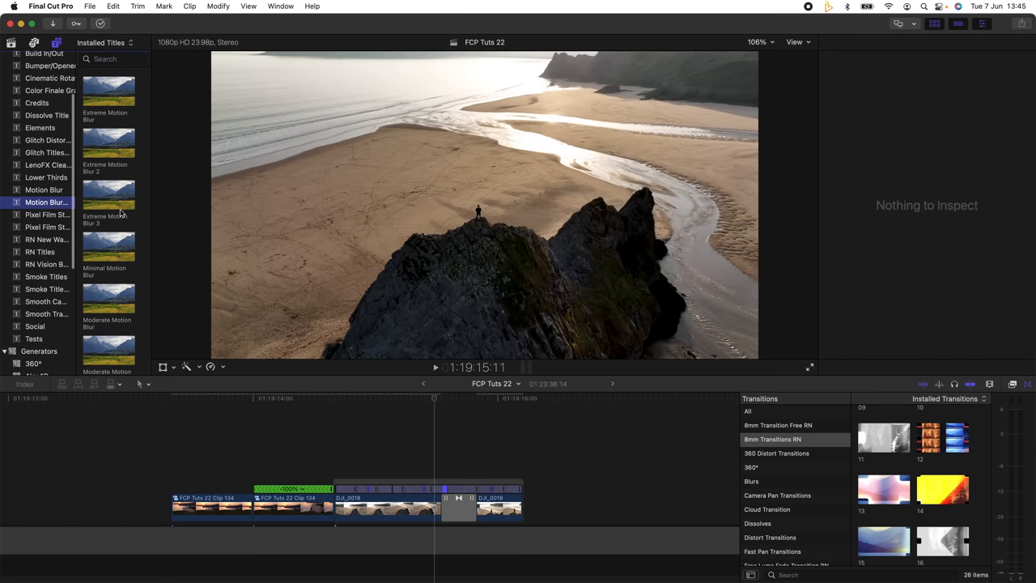
mouse_move(108, 194)
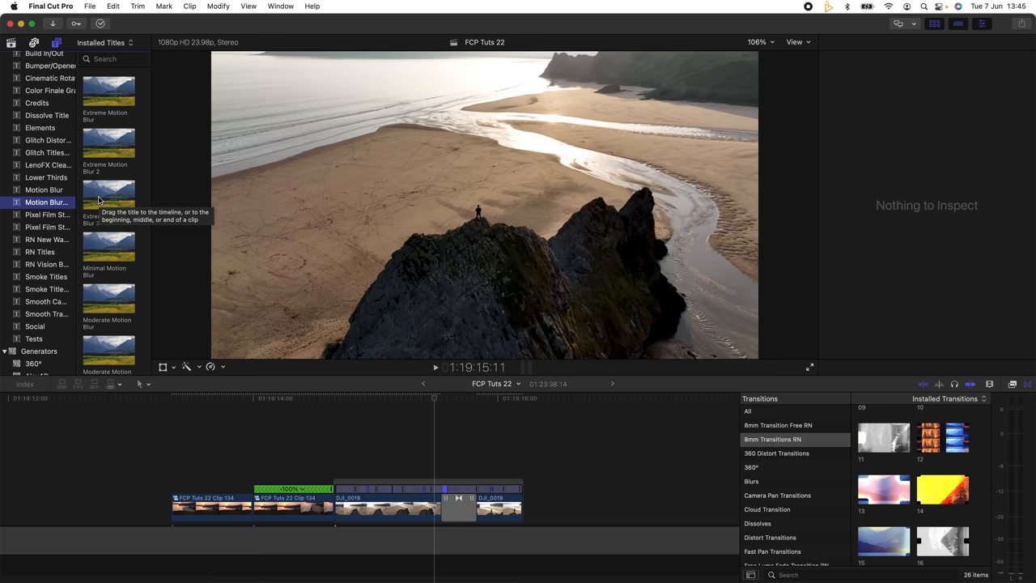
Step: Place a Moderate Motion Blur title over the opening clips and select it for adjustment
scroll("down", 3)
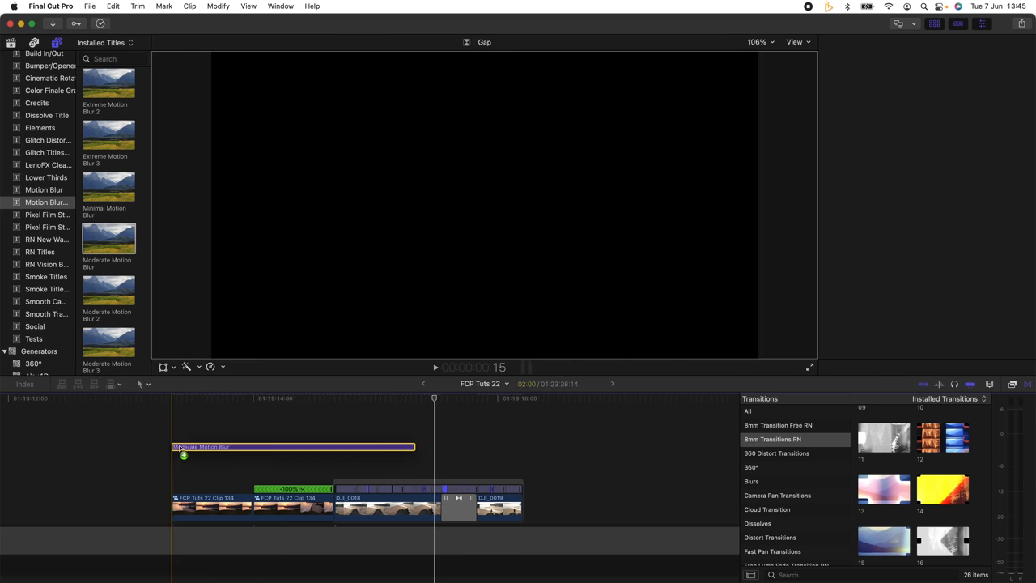
left_click(173, 398)
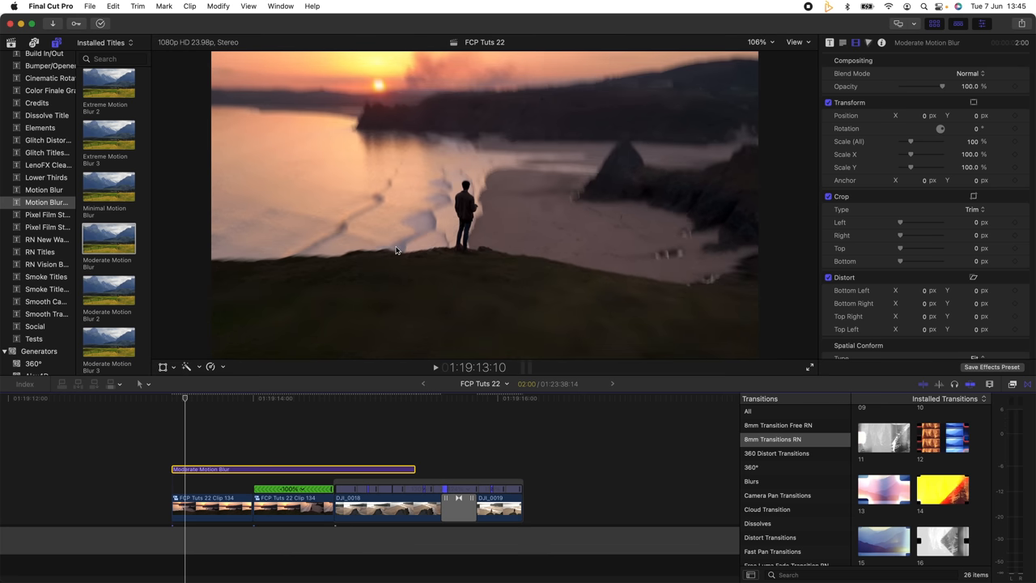
mouse_move(359, 252)
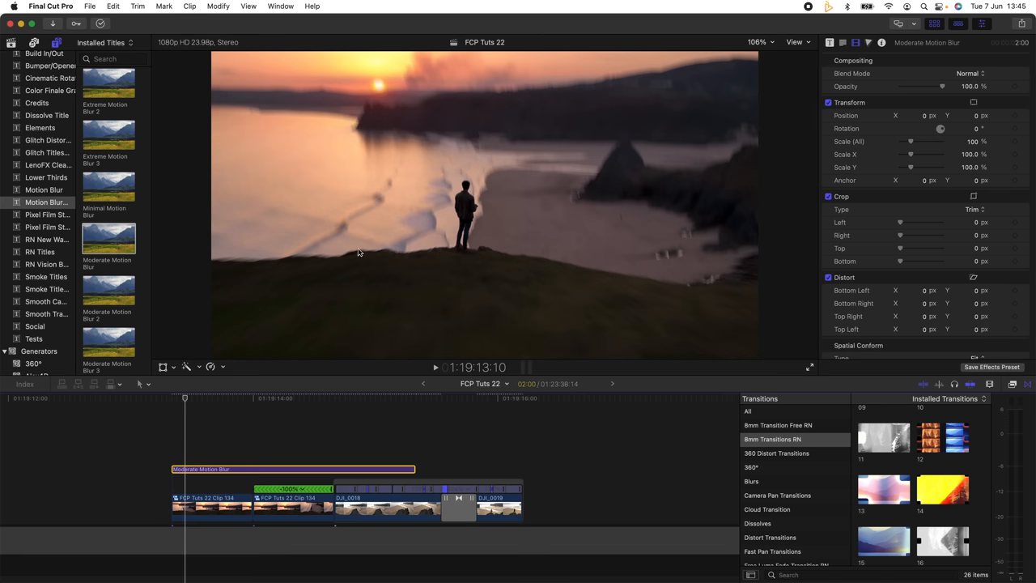
Step: Bring up the project's properties showing 1080p HD, 1920x1080 at 23.98p
left_click(172, 398)
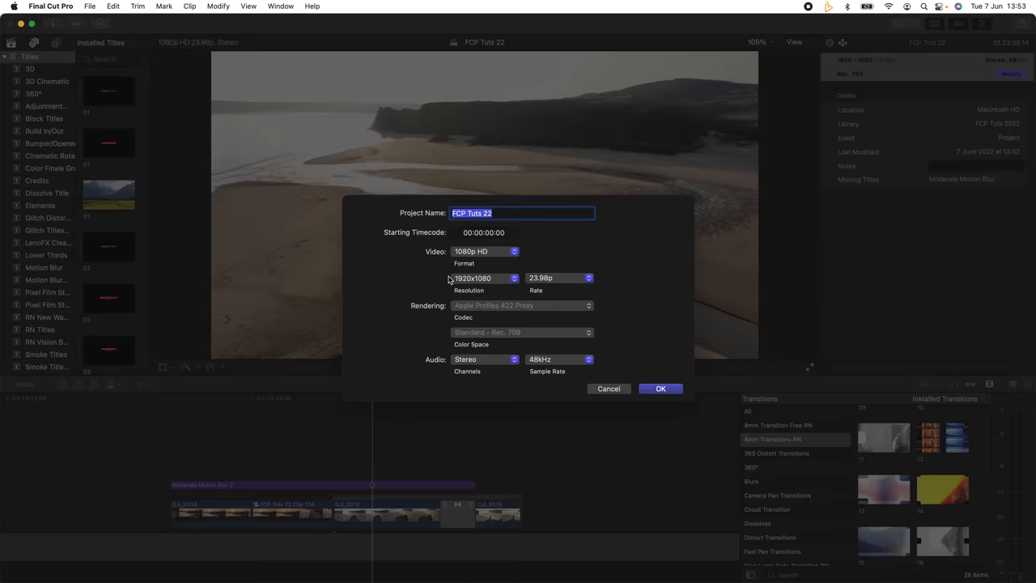
Step: Change the project to Vertical format at 2160x3840 resolution and apply it
left_click(483, 250)
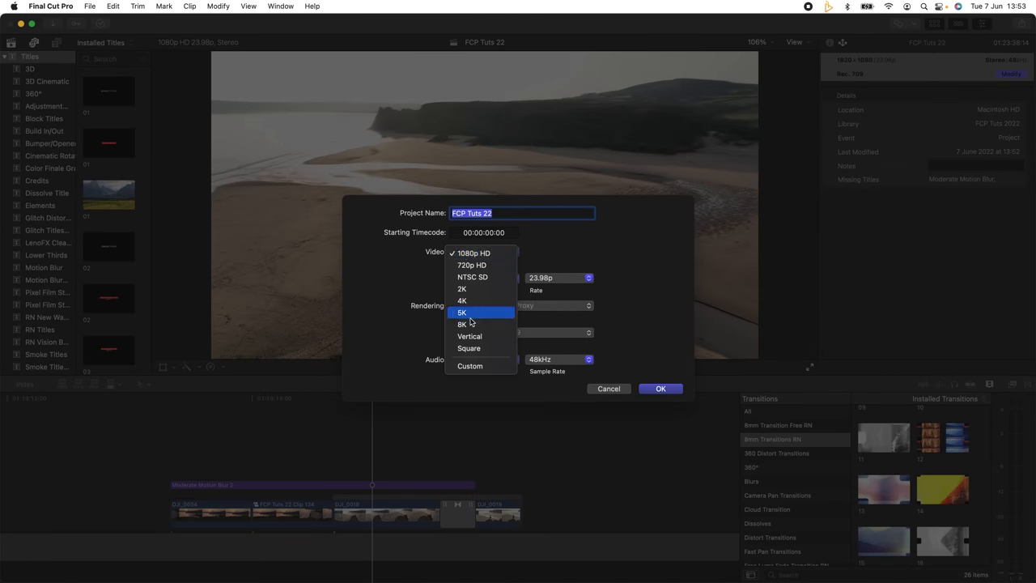
left_click(469, 335)
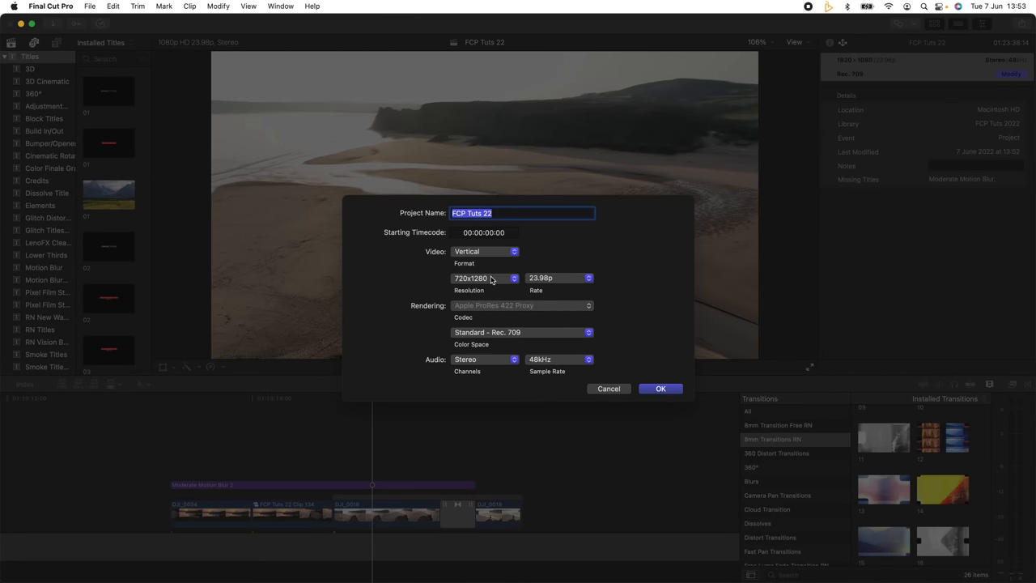
left_click(486, 278)
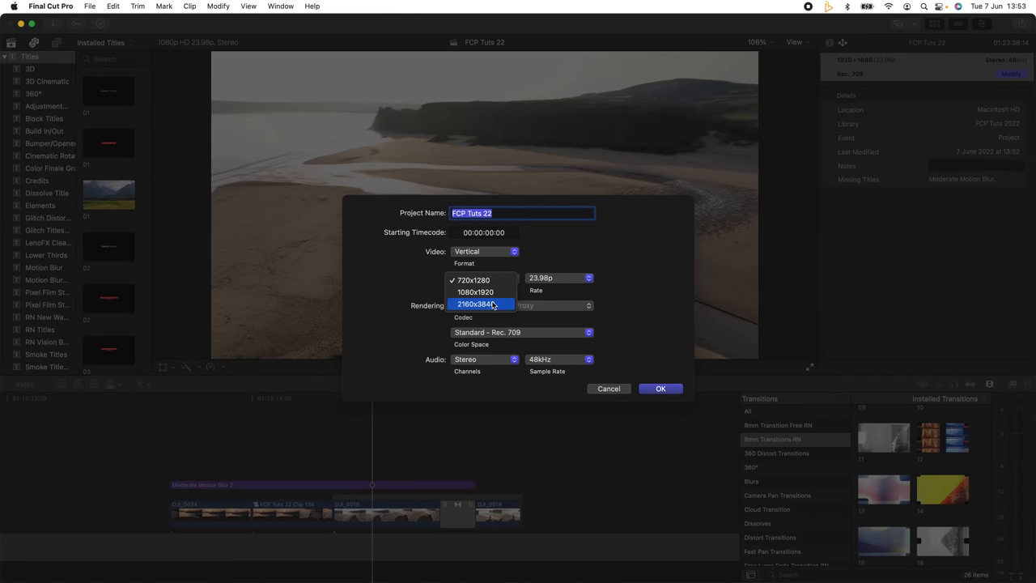
left_click(478, 305)
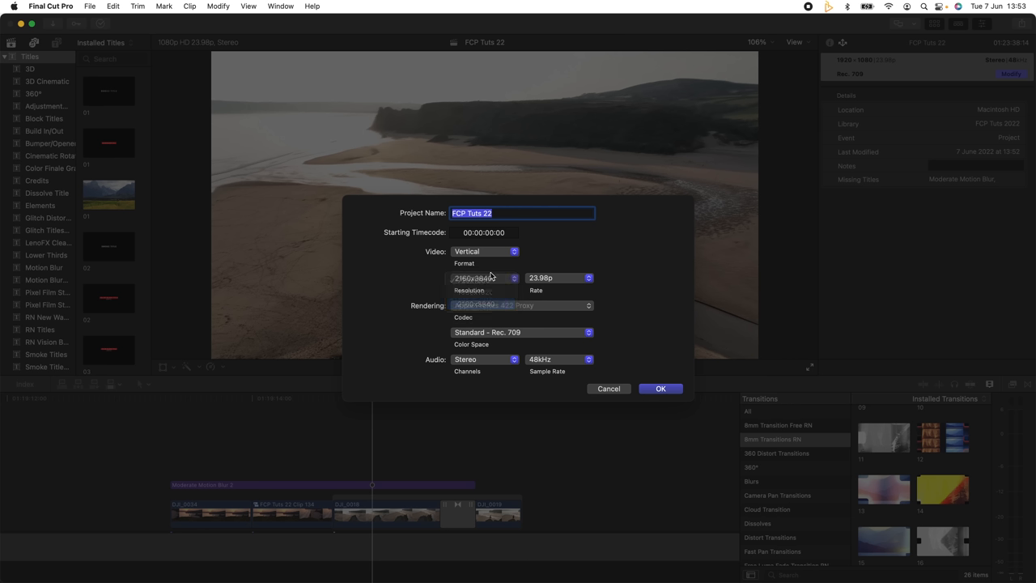
left_click(661, 388)
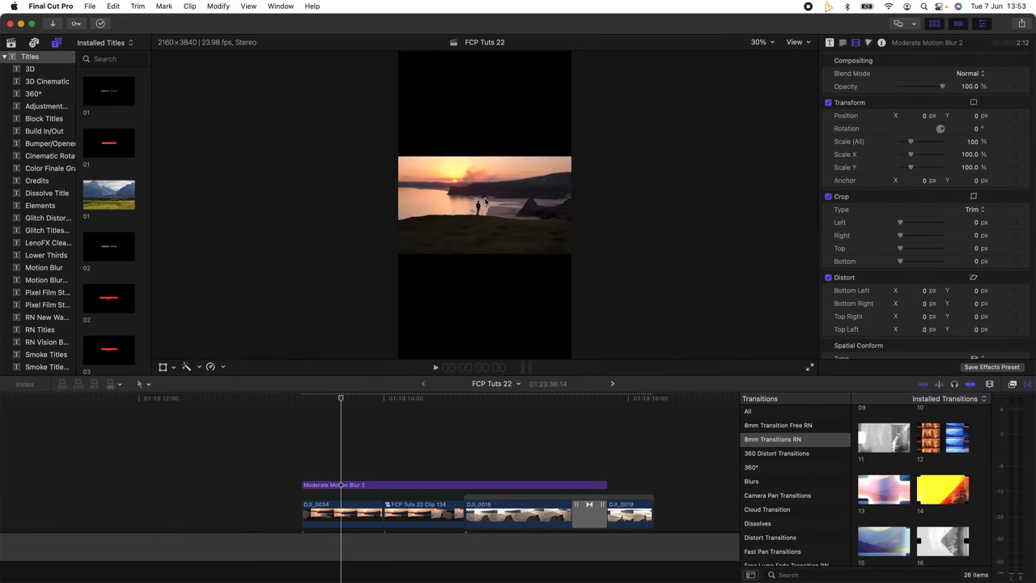
mouse_move(437, 264)
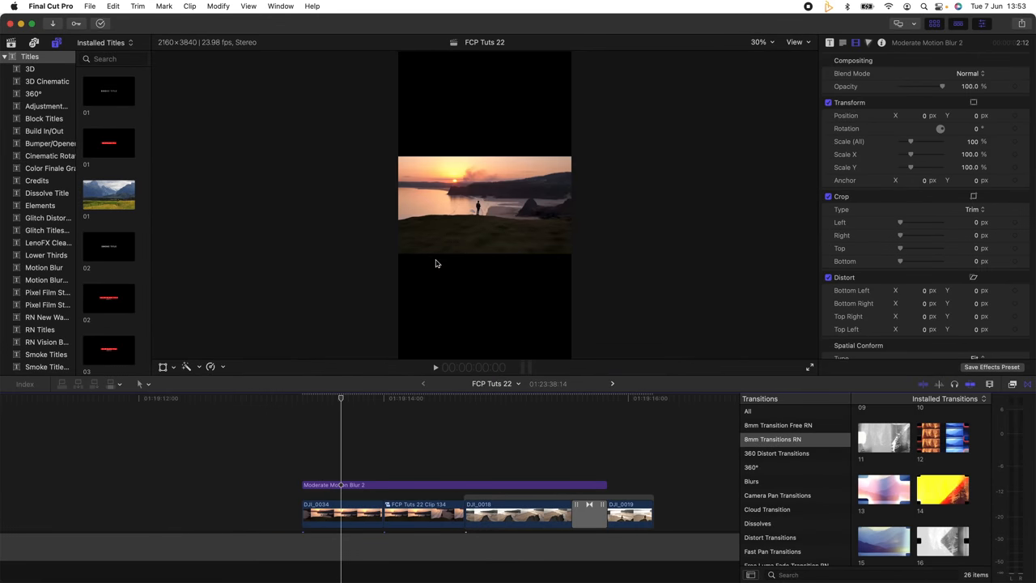
mouse_move(486, 245)
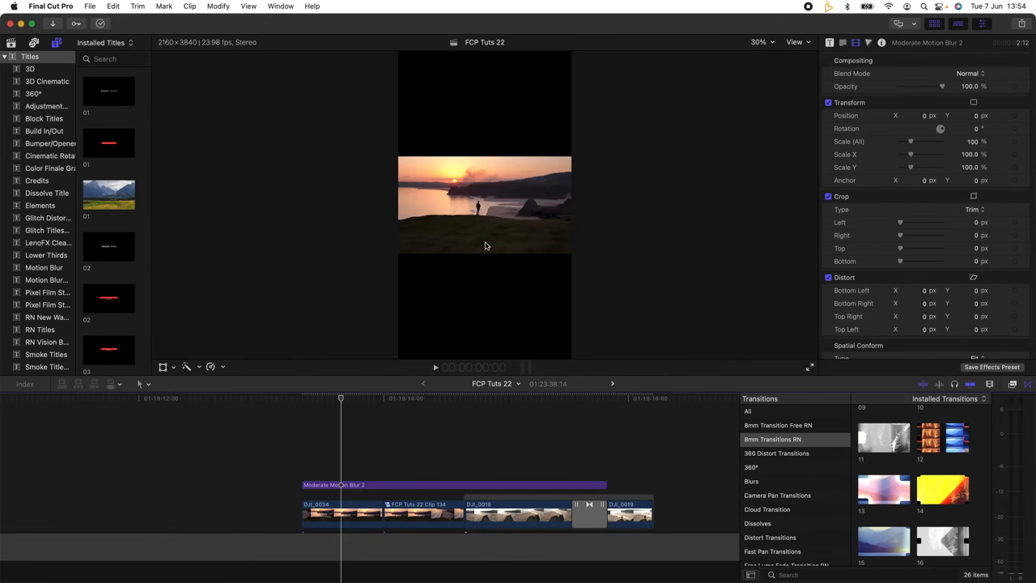
mouse_move(486, 159)
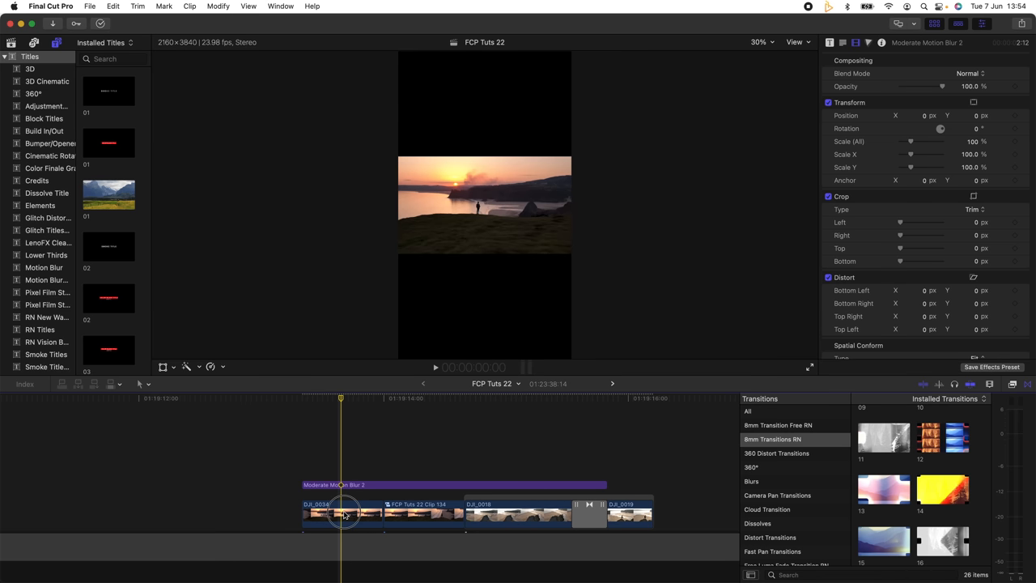
Step: Select the timeline clips and go to the Modify menu for Smart Conform
left_click(508, 515)
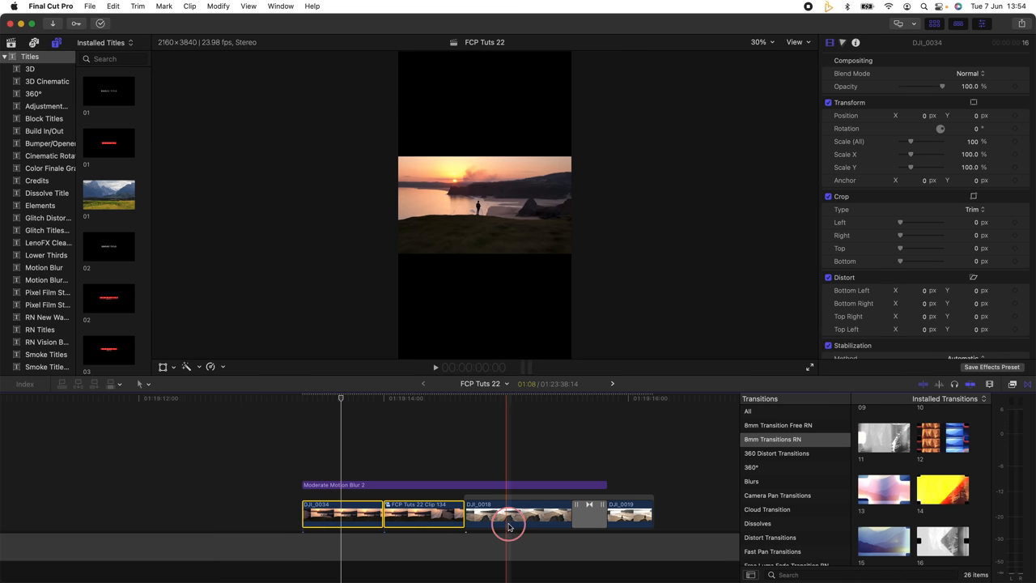
left_click(217, 7)
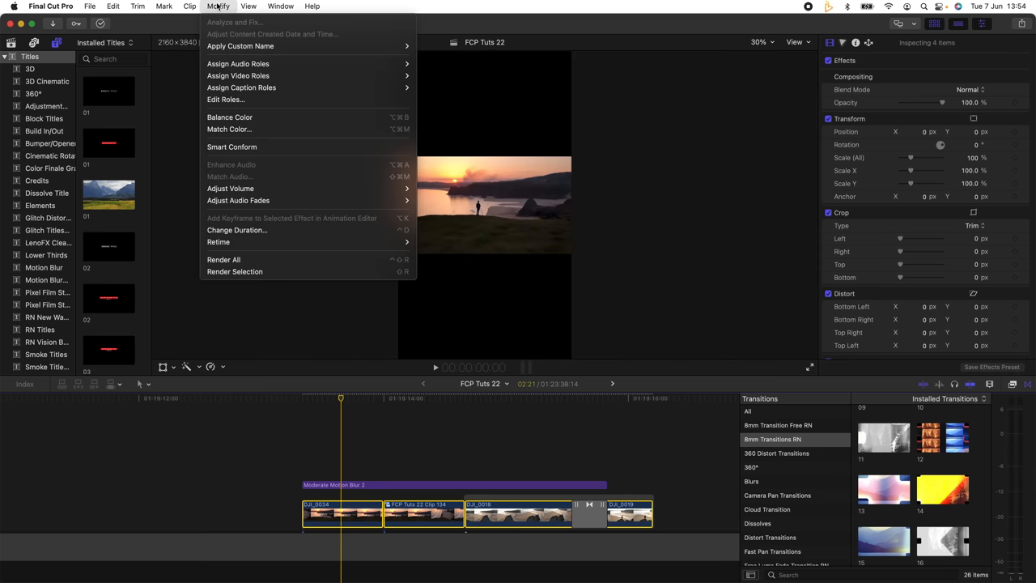
mouse_move(252, 147)
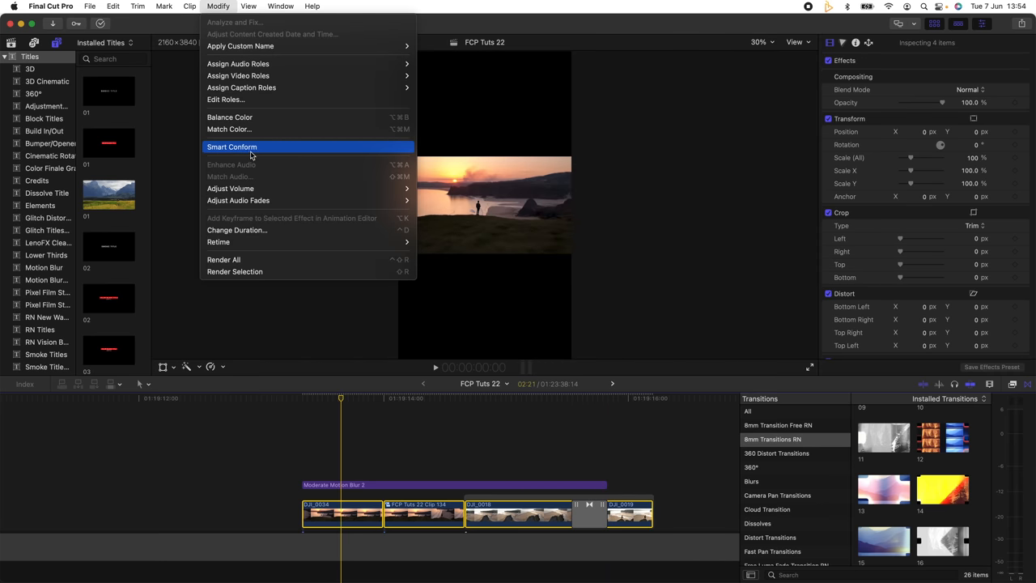
mouse_move(274, 152)
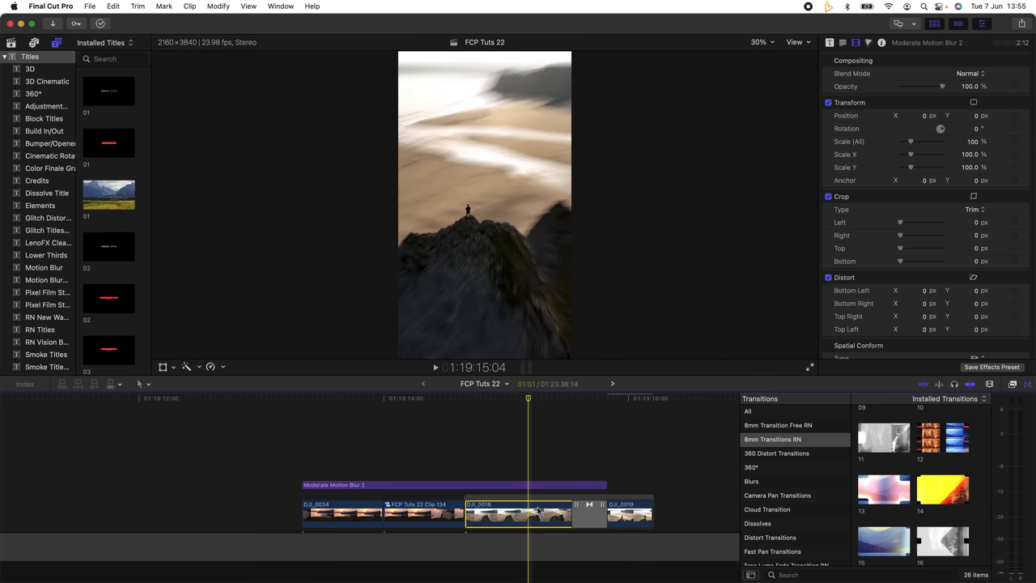
Step: Shift the rocky-peak aerial clip's Position X to reframe it in the vertical frame
left_click(518, 514)
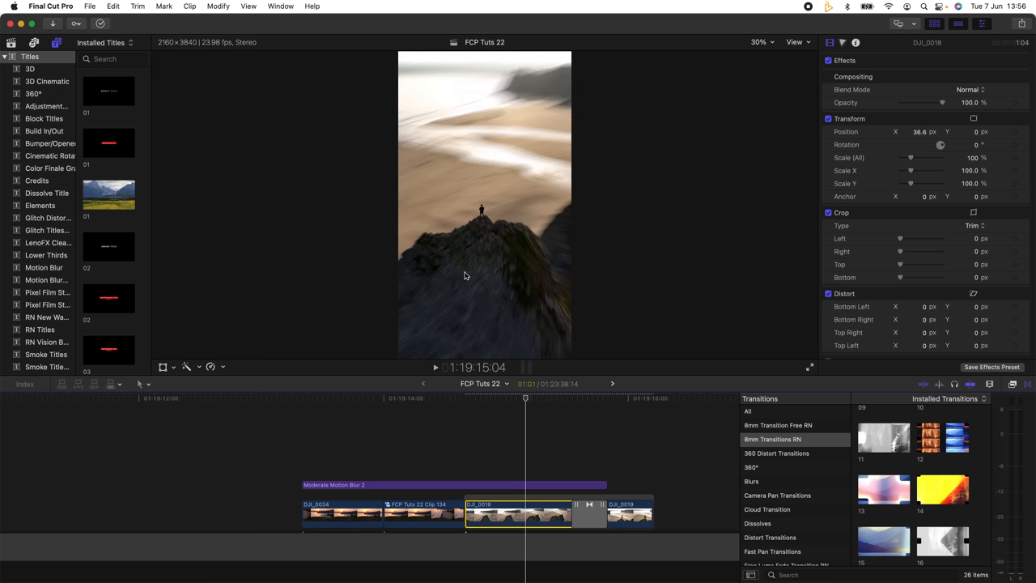
mouse_move(501, 394)
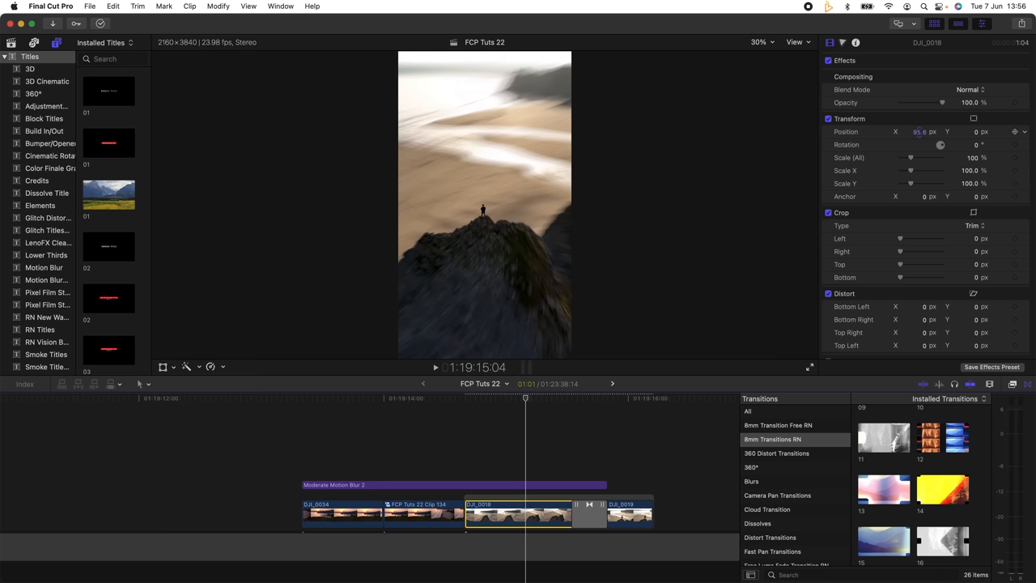
left_click(413, 399)
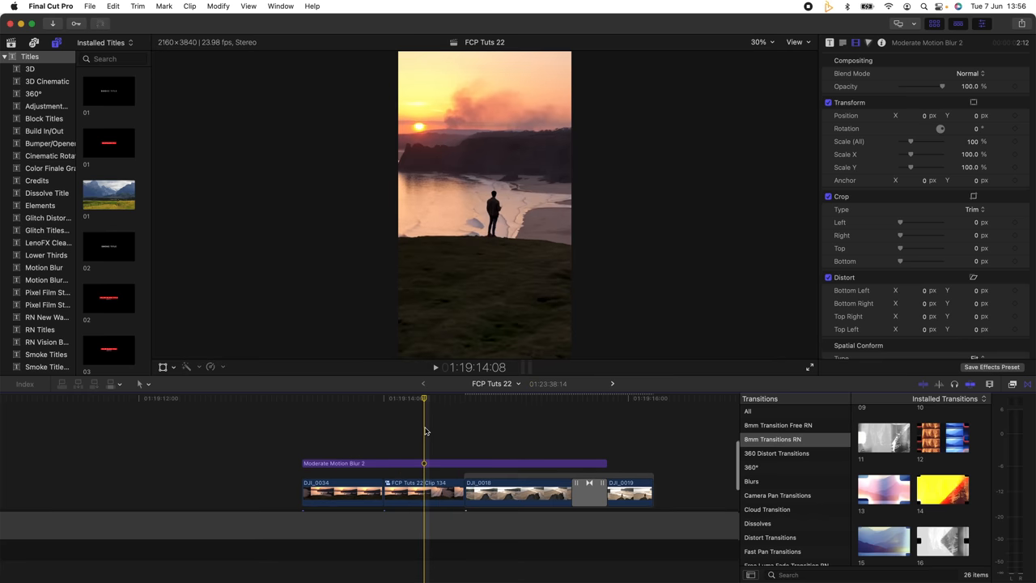
Step: Bring up the list of share destinations, including YouTube, JPEG and PNG
key("r")
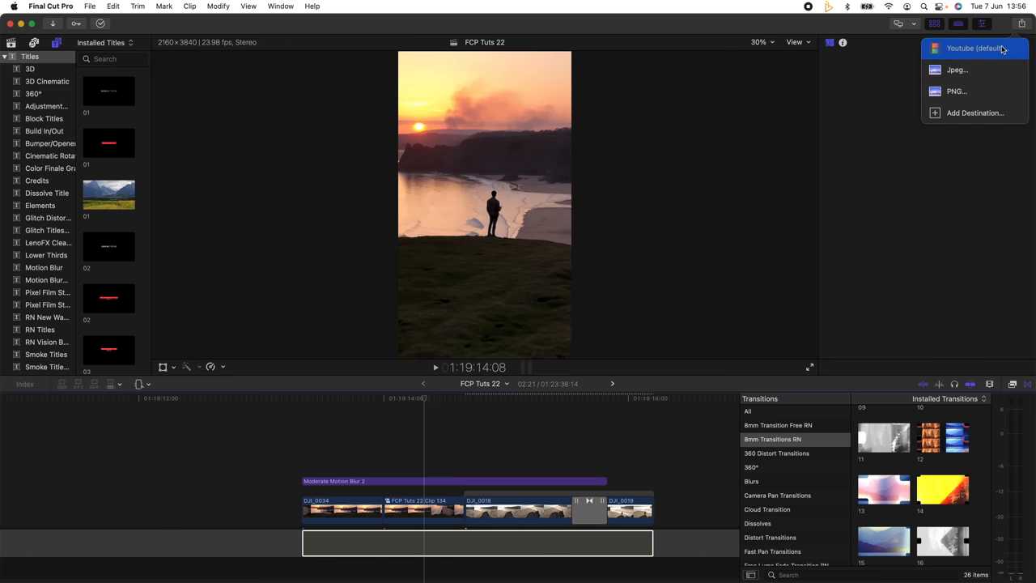
Step: Choose the YouTube destination and set its video codec to H.264 at 2160x3840
left_click(974, 49)
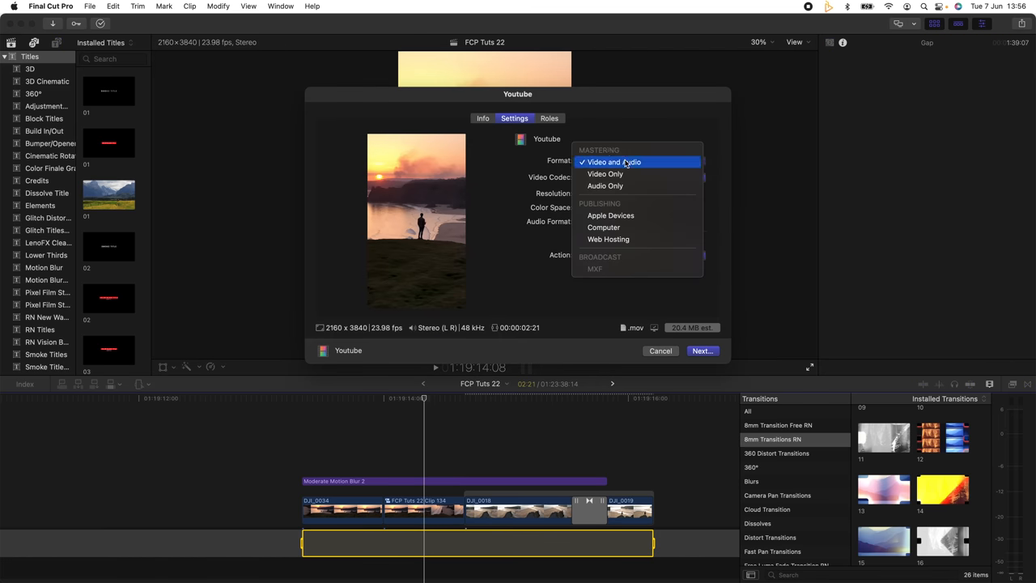
left_click(639, 176)
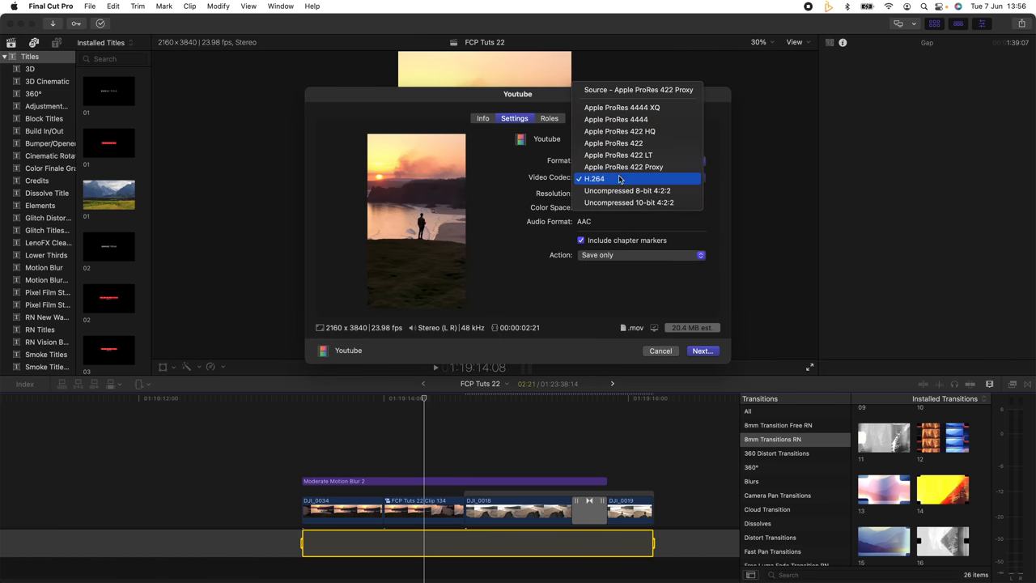
left_click(592, 178)
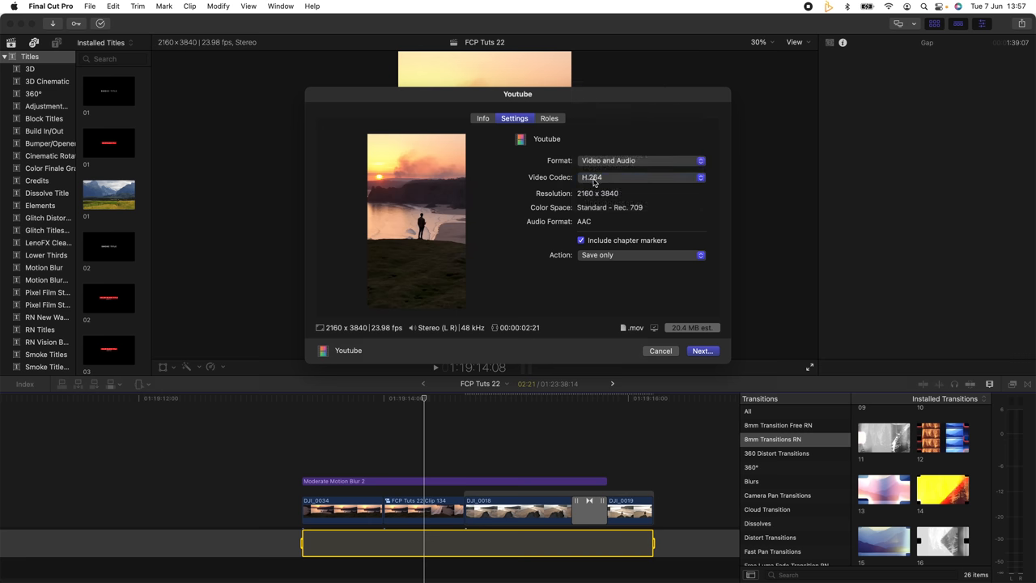
mouse_move(524, 178)
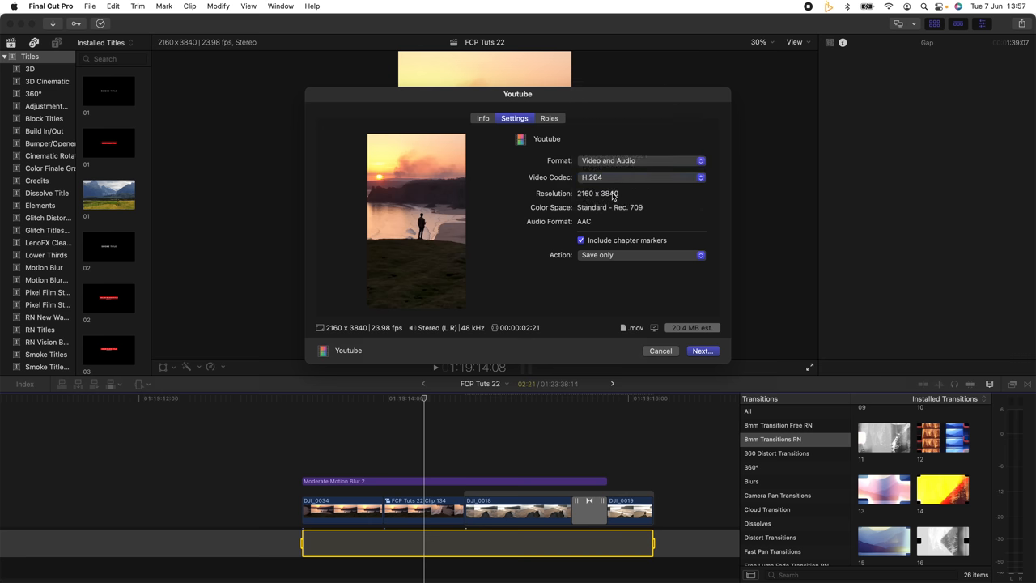
mouse_move(672, 309)
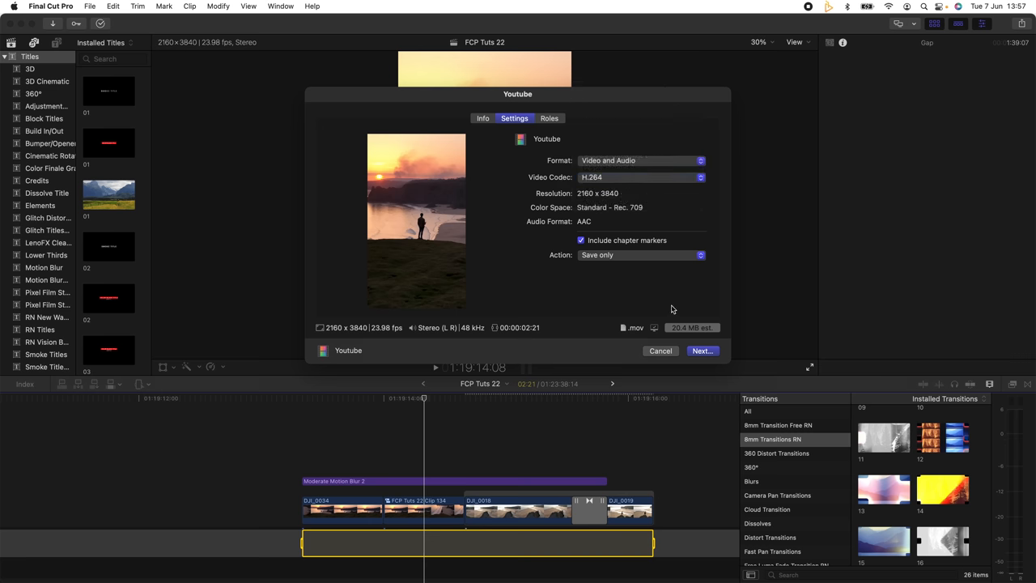
mouse_move(611, 200)
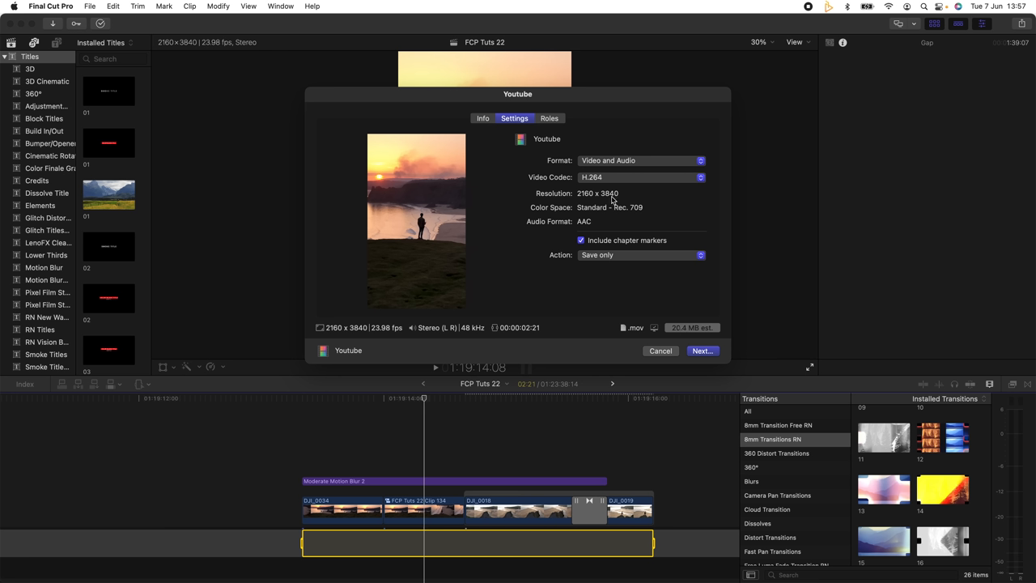
mouse_move(634, 327)
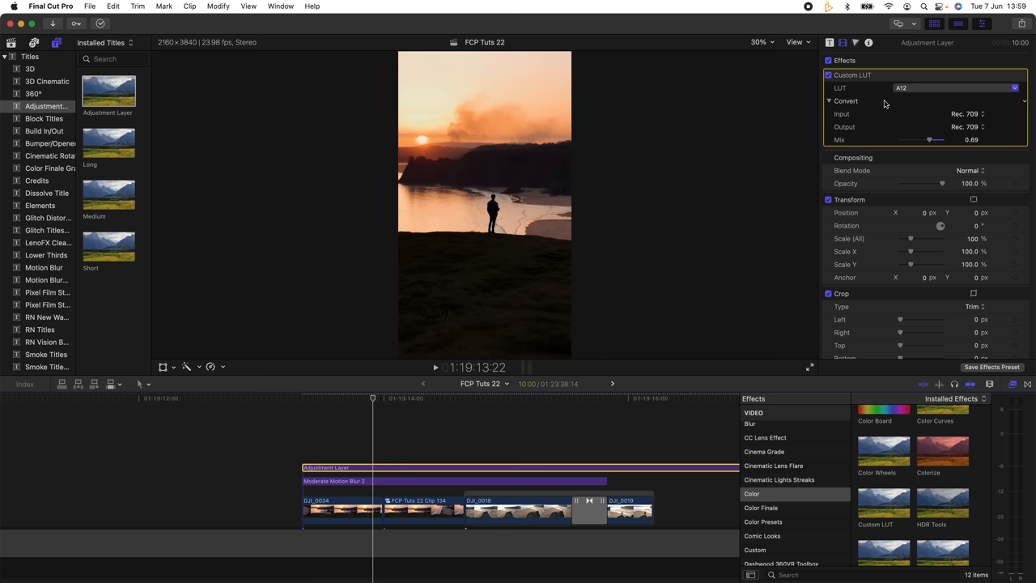
Step: Raise the Custom LUT mix on the adjustment layer to 0.78
left_click_drag(929, 139, 937, 139)
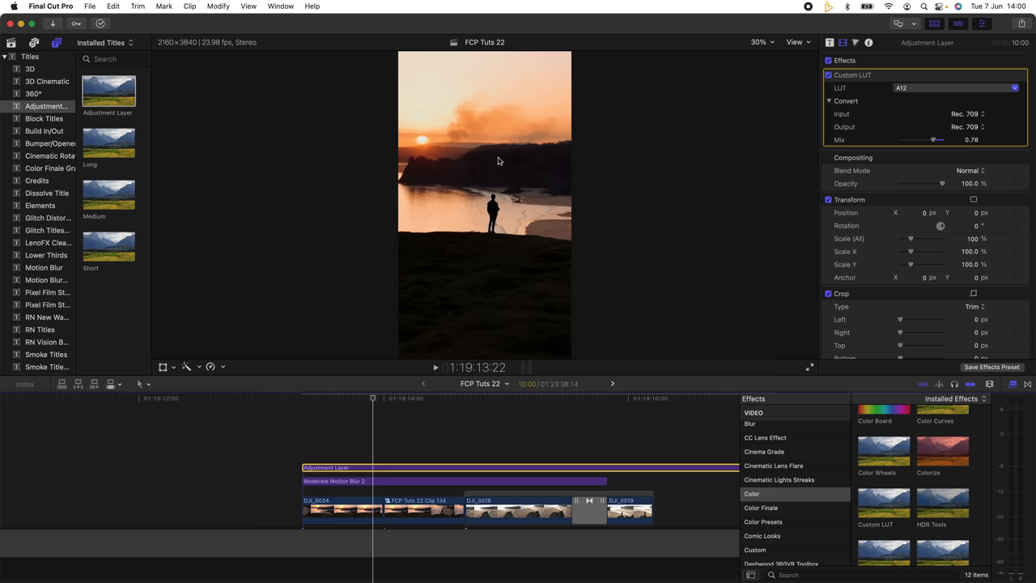